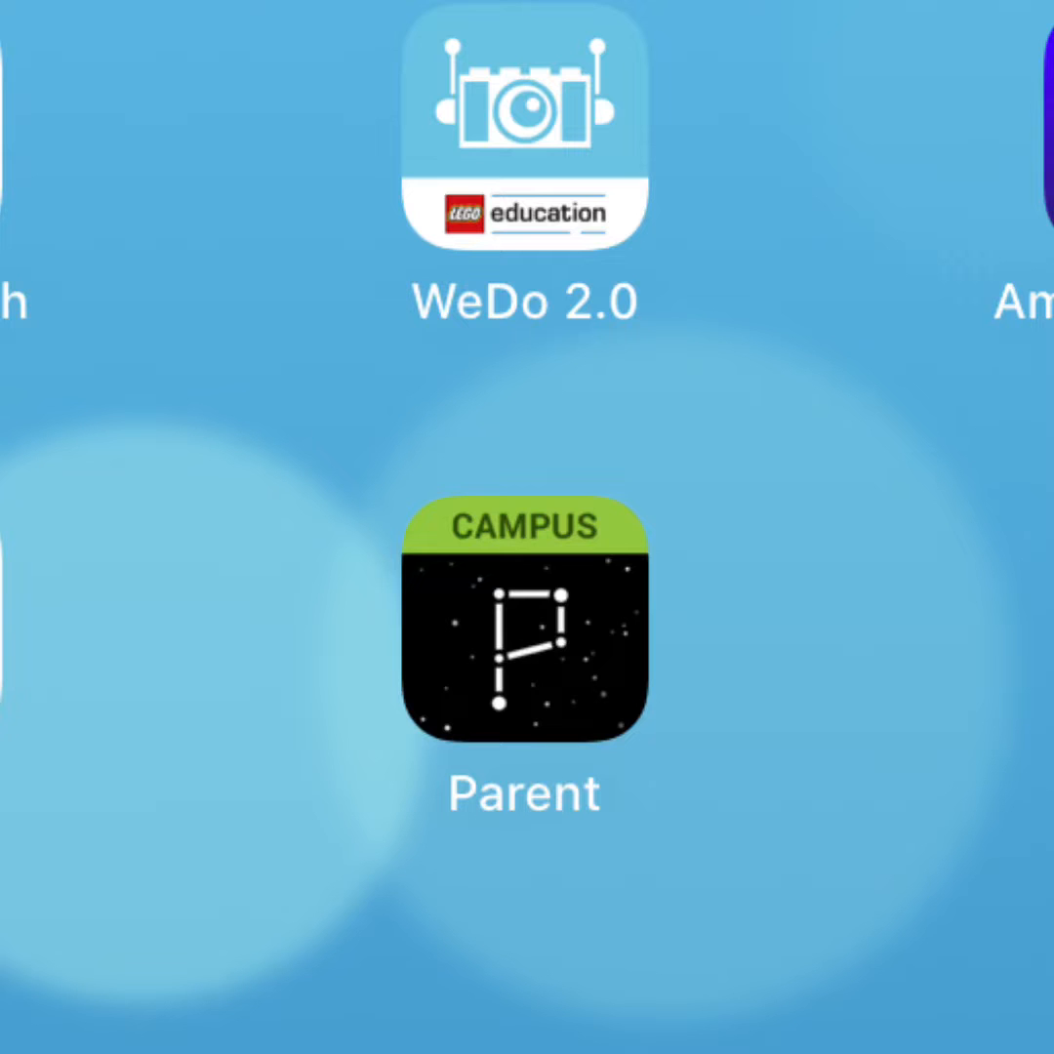
Launch the Campus Parent app from the iPad home screen
{"action": "left_click", "coordinate": [523, 645]}
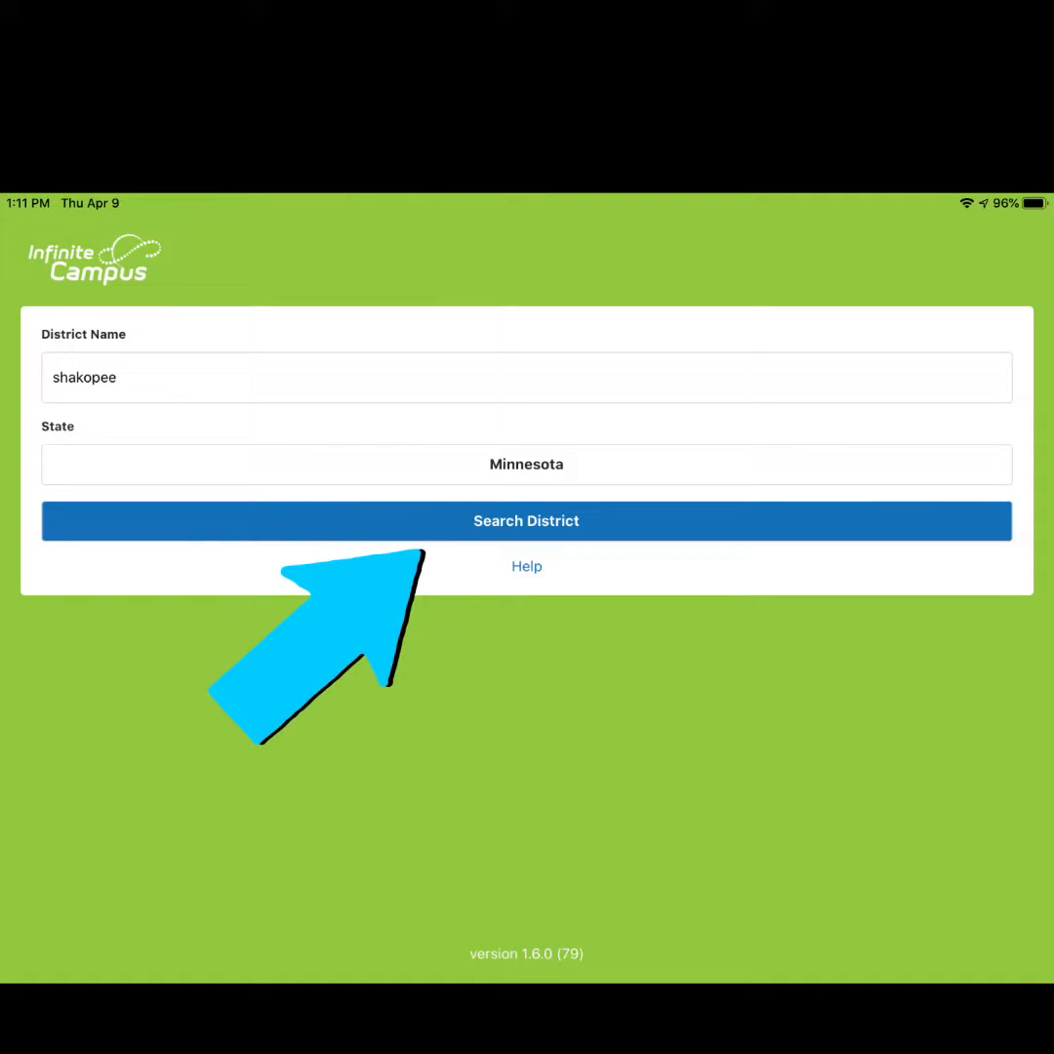
Search for districts matching 'shakopee' in Minnesota
{"action": "left_click", "coordinate": [527, 522]}
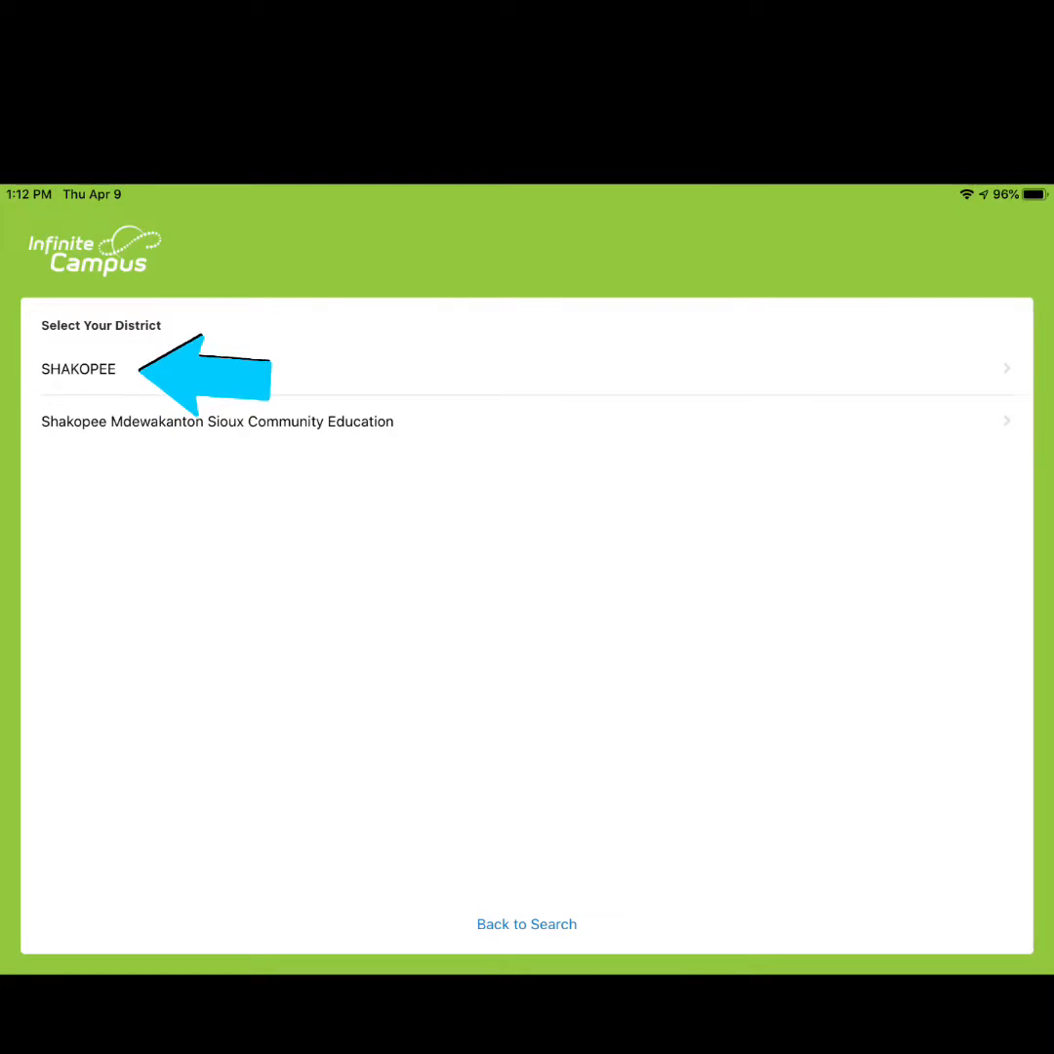
Select the SHAKOPEE district and log in to the parent account
{"action": "left_click", "coordinate": [78, 371]}
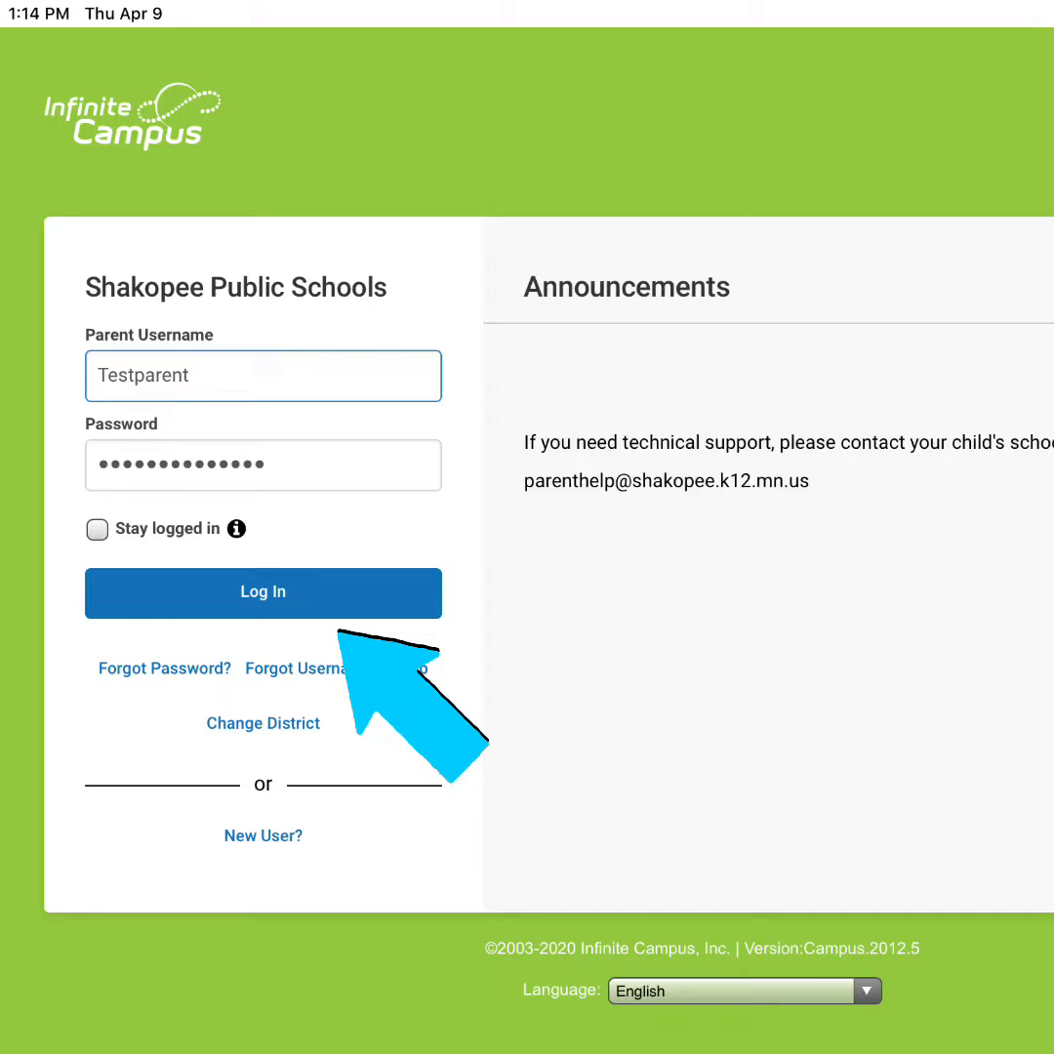
{"action": "left_click", "coordinate": [262, 593]}
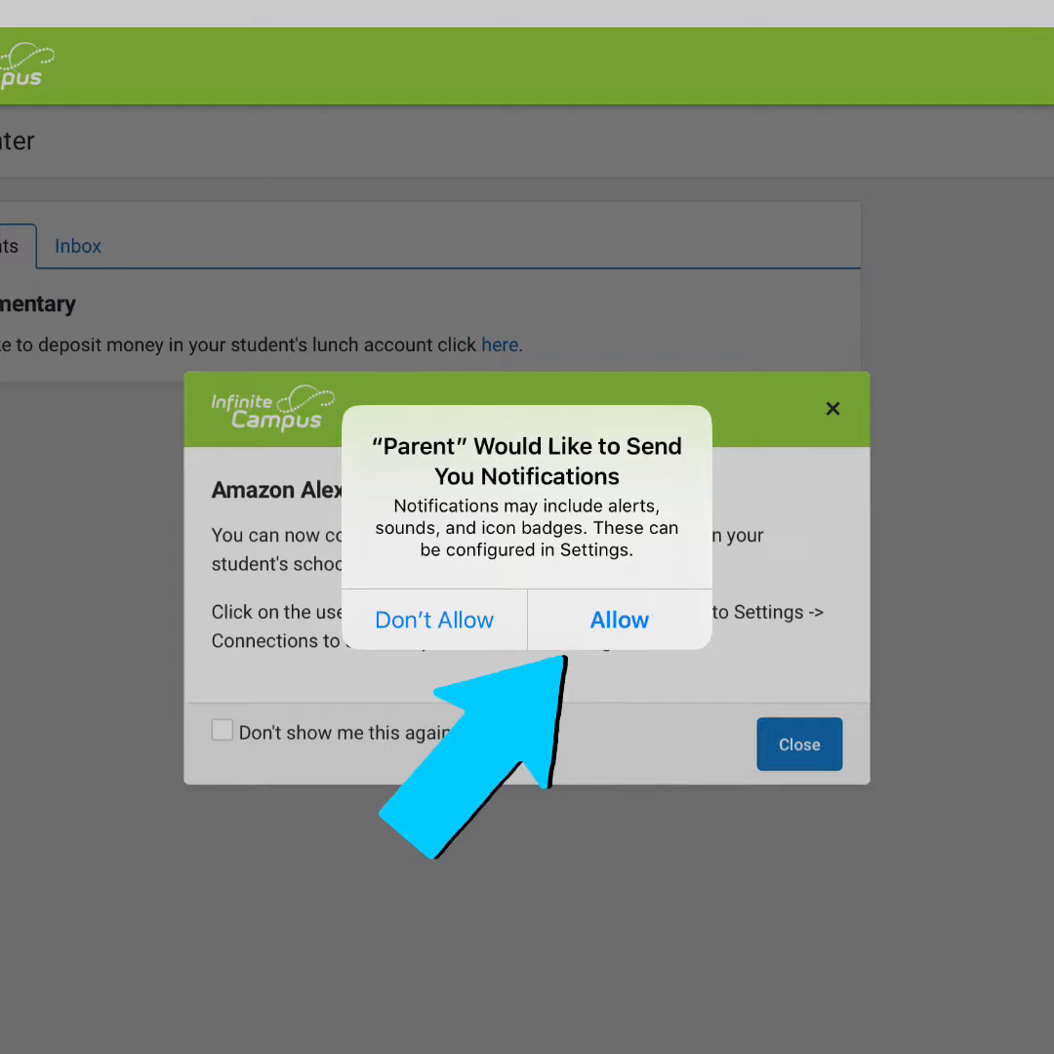
Allow notifications and close the Amazon Alexa Integration announcement
{"action": "left_click", "coordinate": [619, 619]}
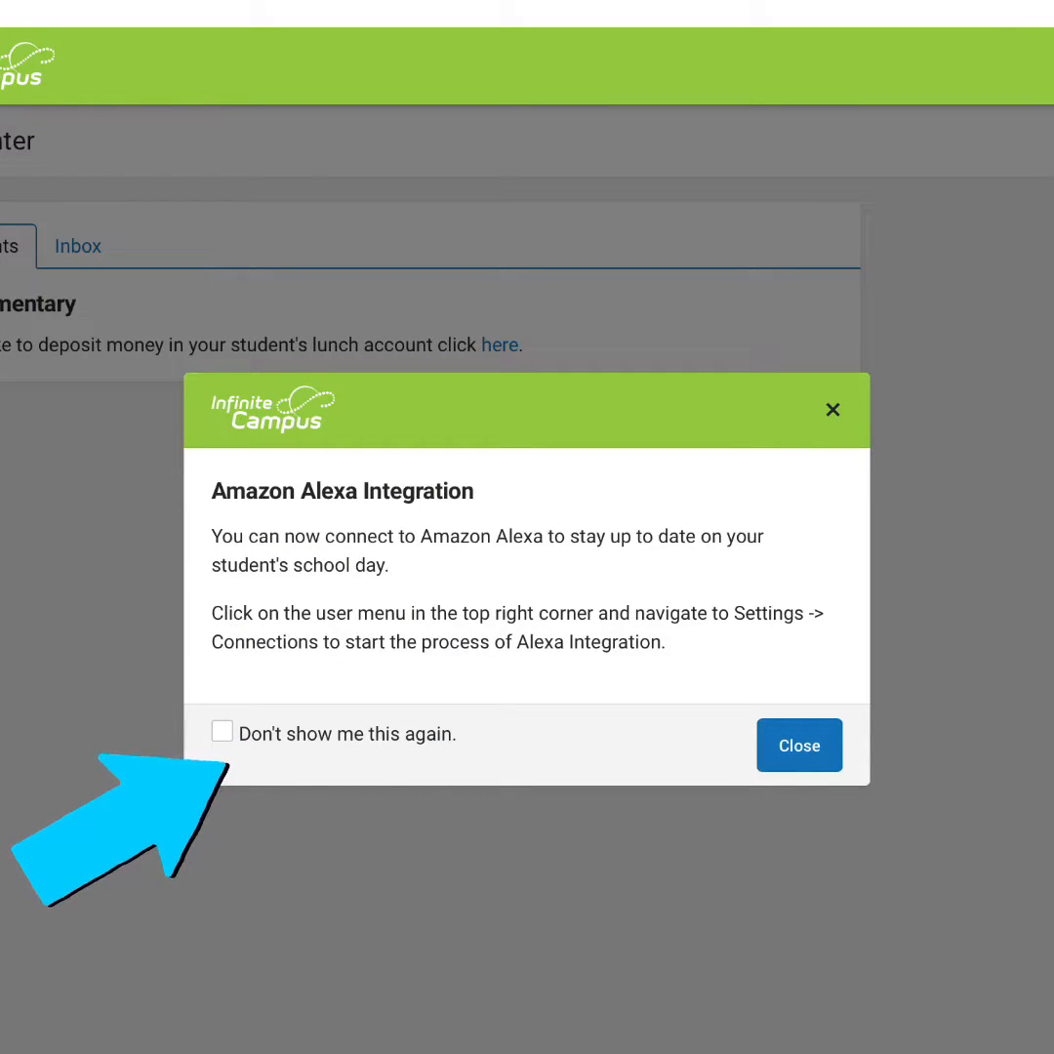
{"action": "mouse_move", "coordinate": [798, 746]}
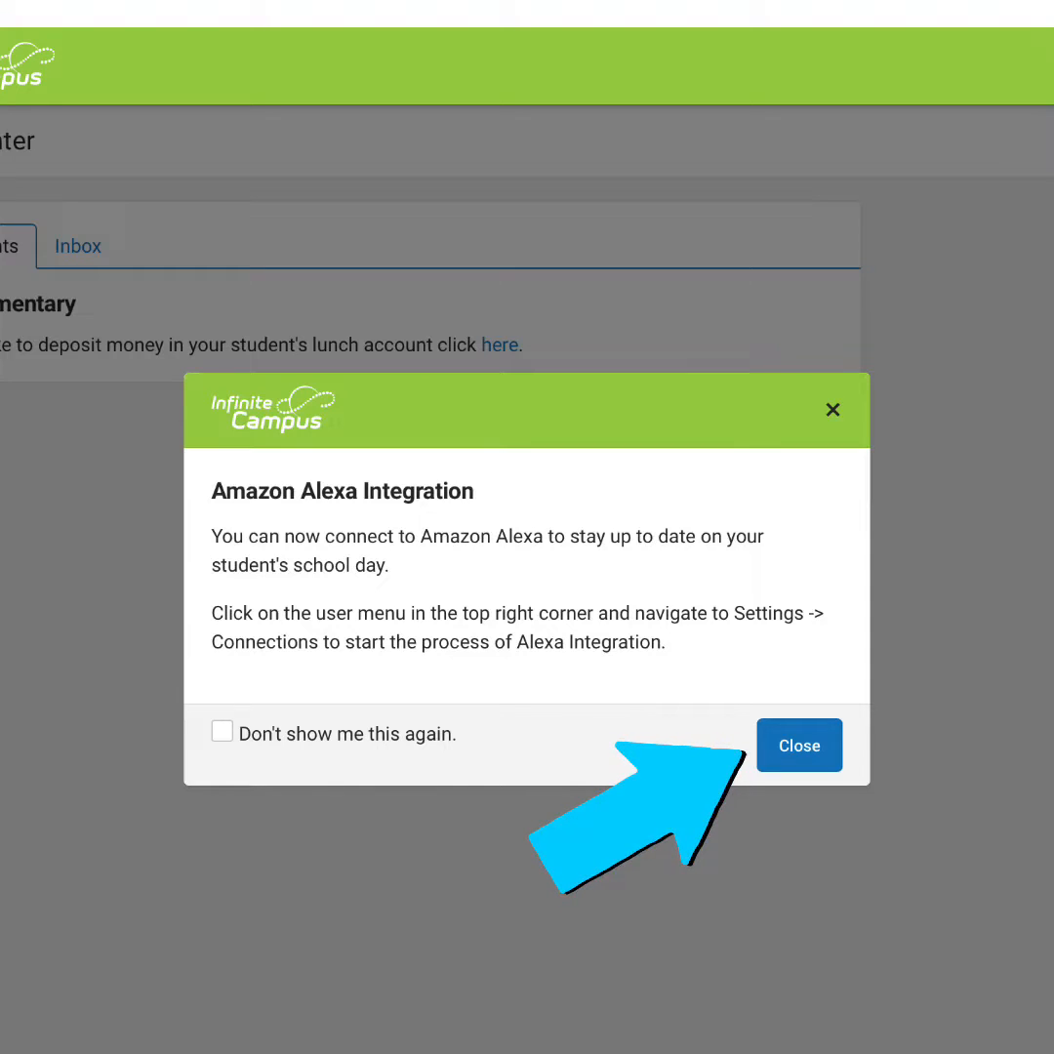
{"action": "left_click", "coordinate": [801, 746]}
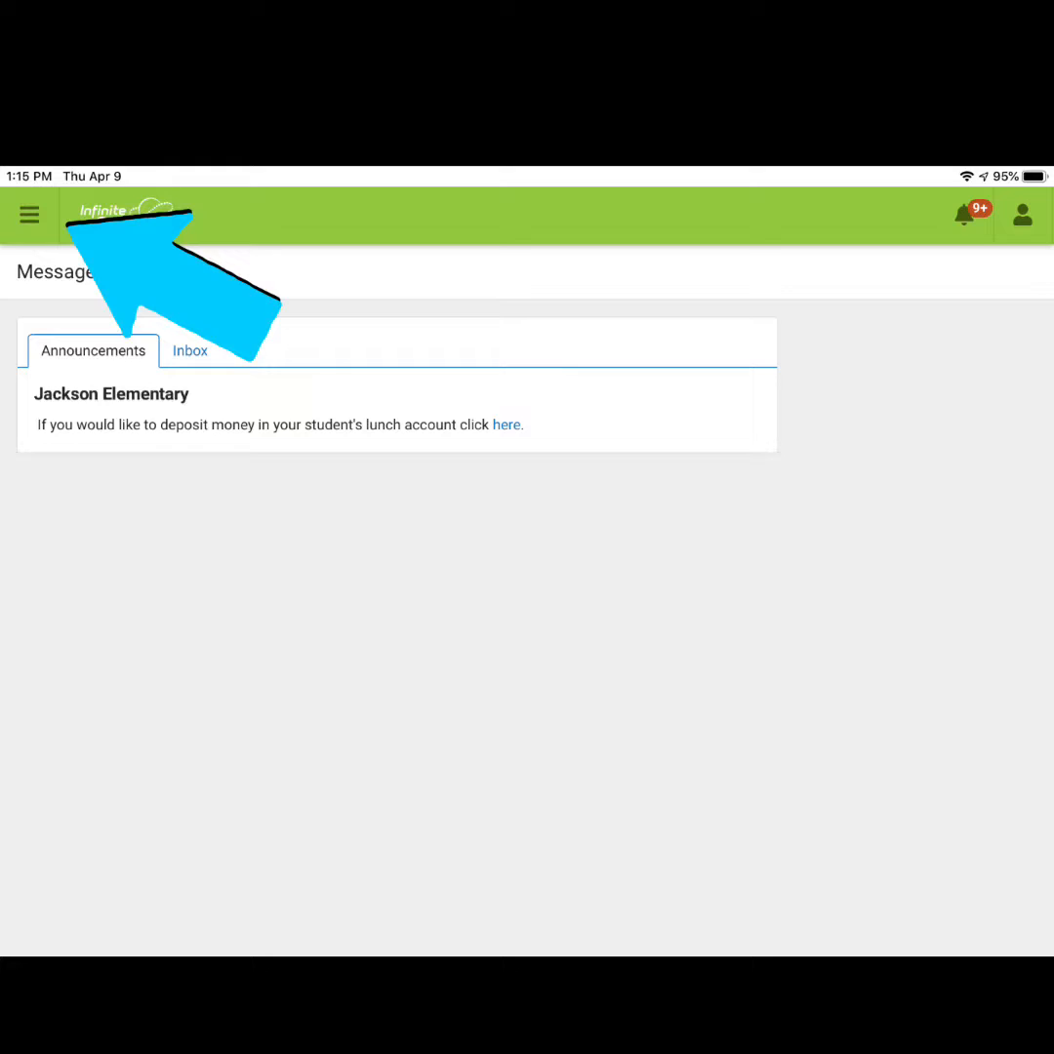
Go to Documents listing Q1–Q4 Report Cards for Jackson Elementary 19-20
{"action": "left_click", "coordinate": [31, 214]}
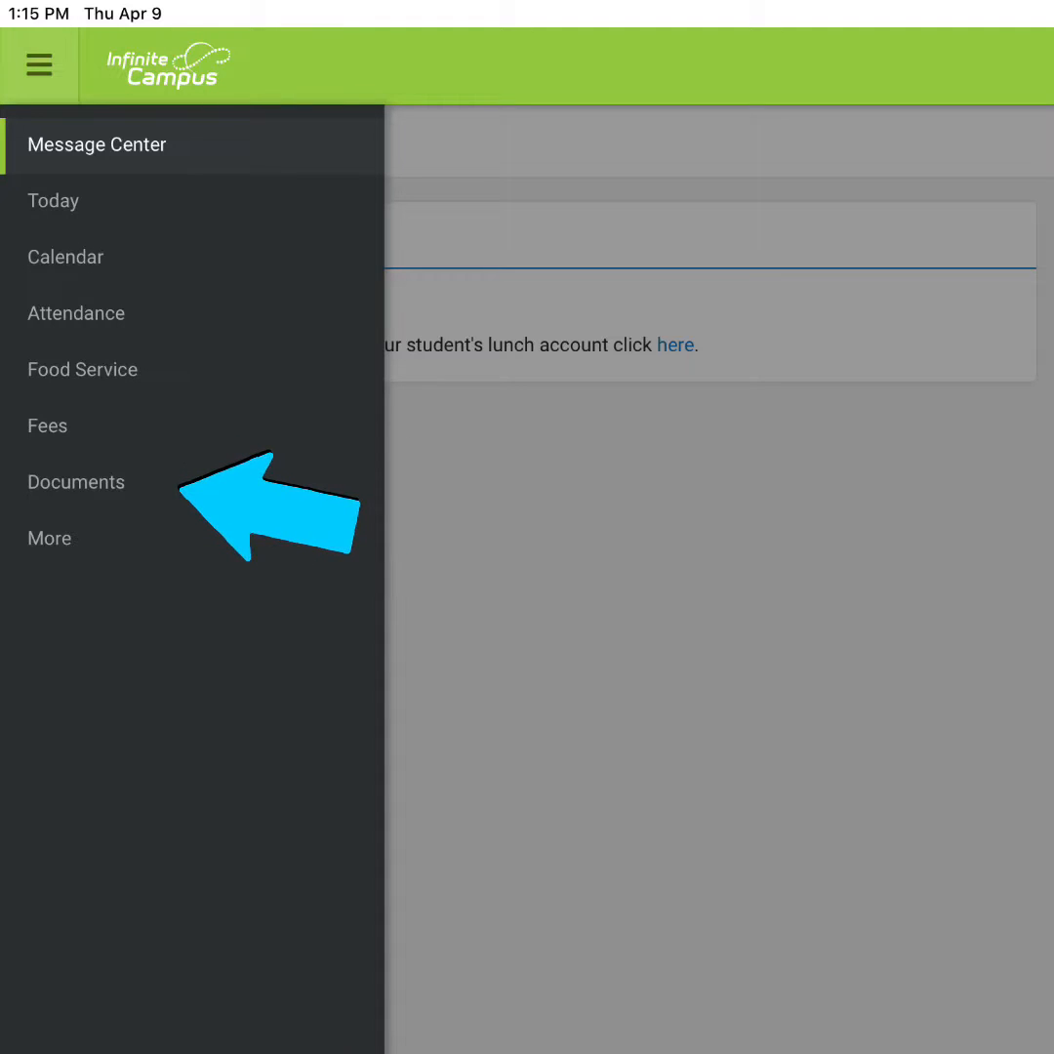
{"action": "left_click", "coordinate": [76, 483]}
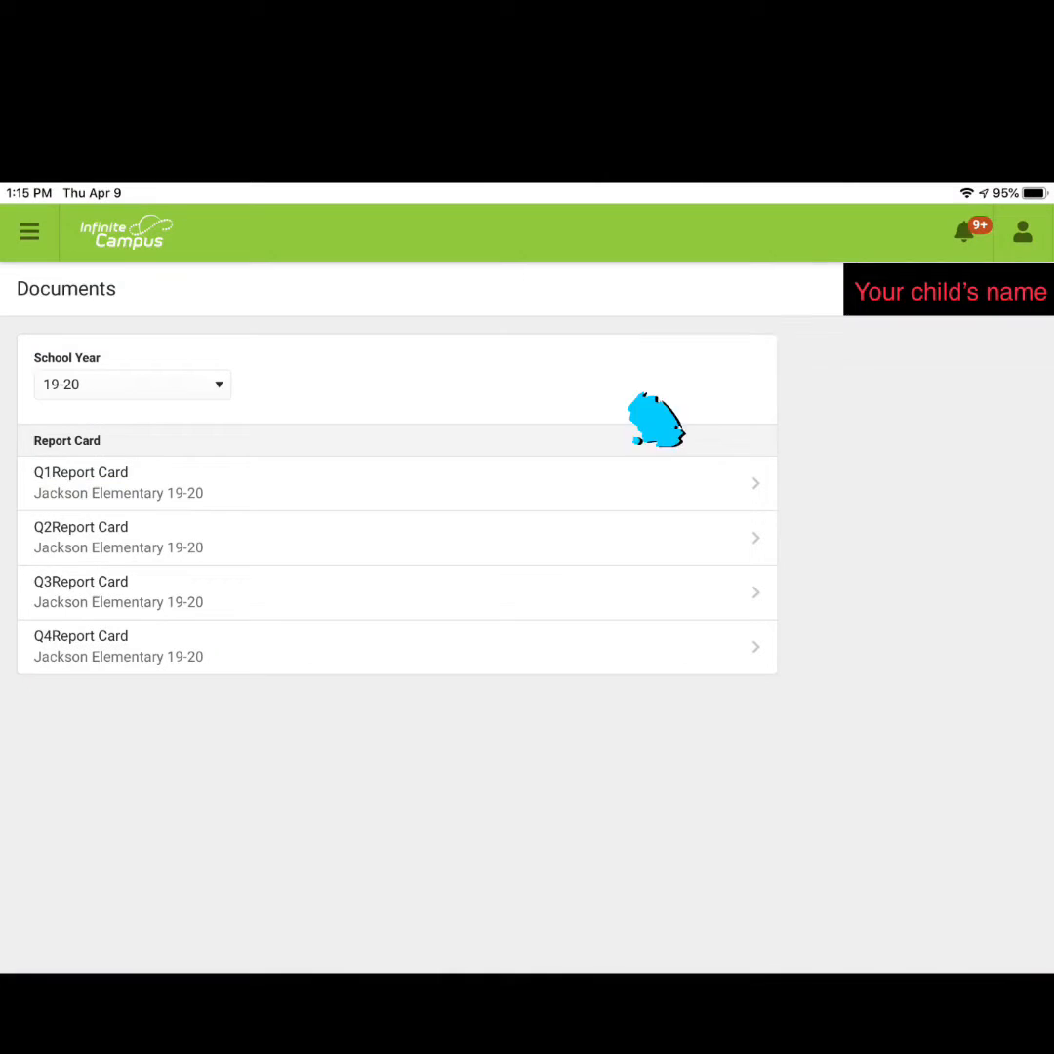